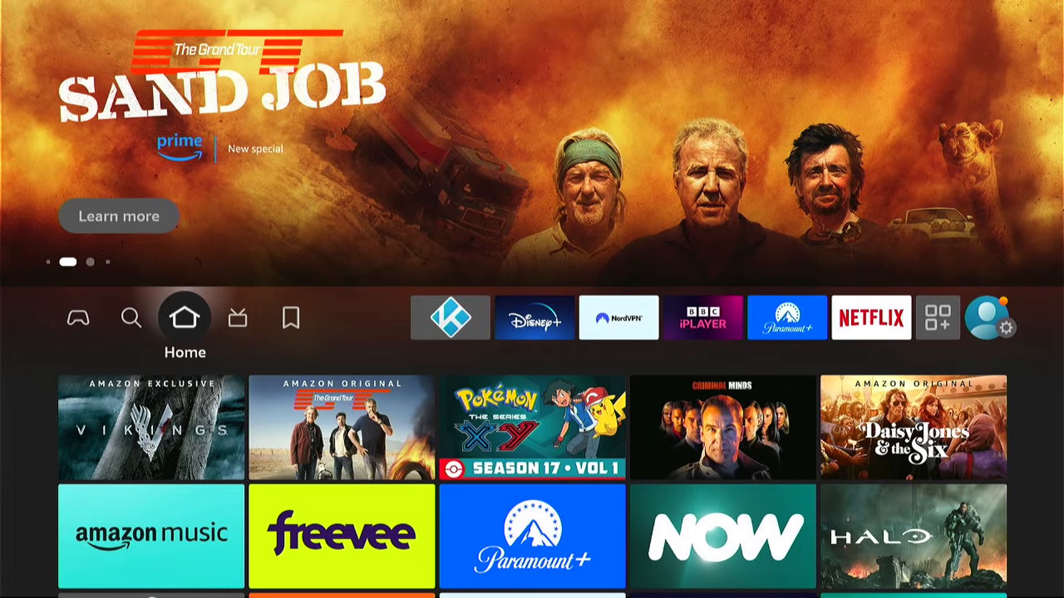
- Focus the Kodi tile on the Fire TV home row and launch Kodi
left_click(449, 317)
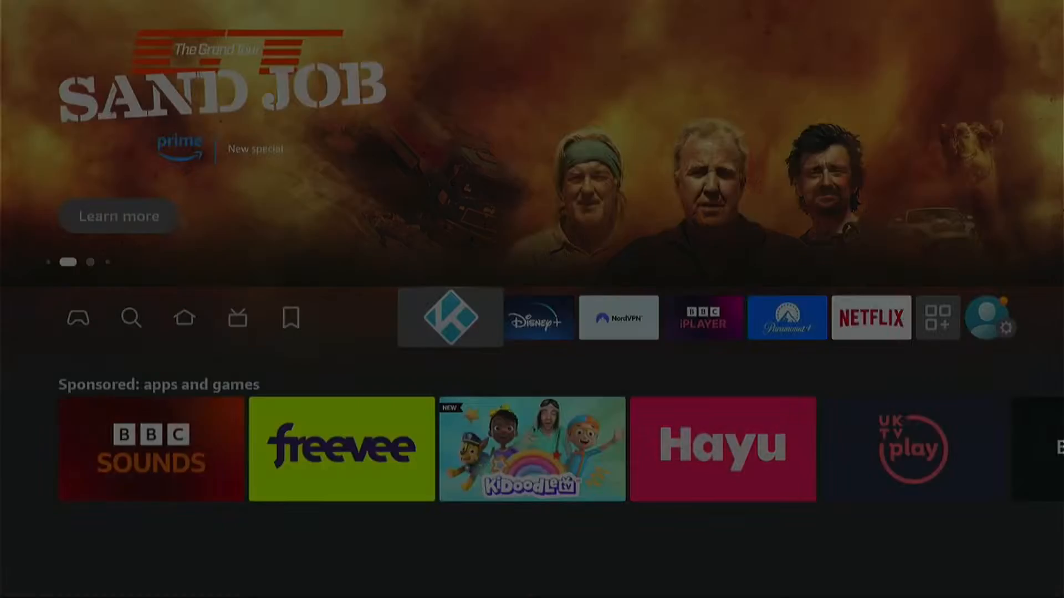
left_click(449, 318)
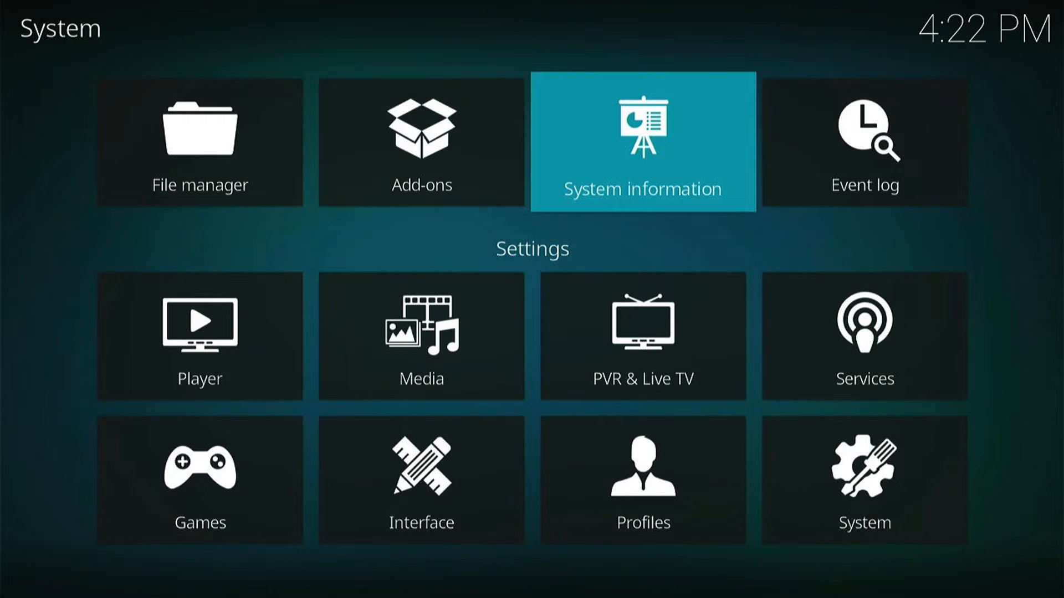
left_click(640, 140)
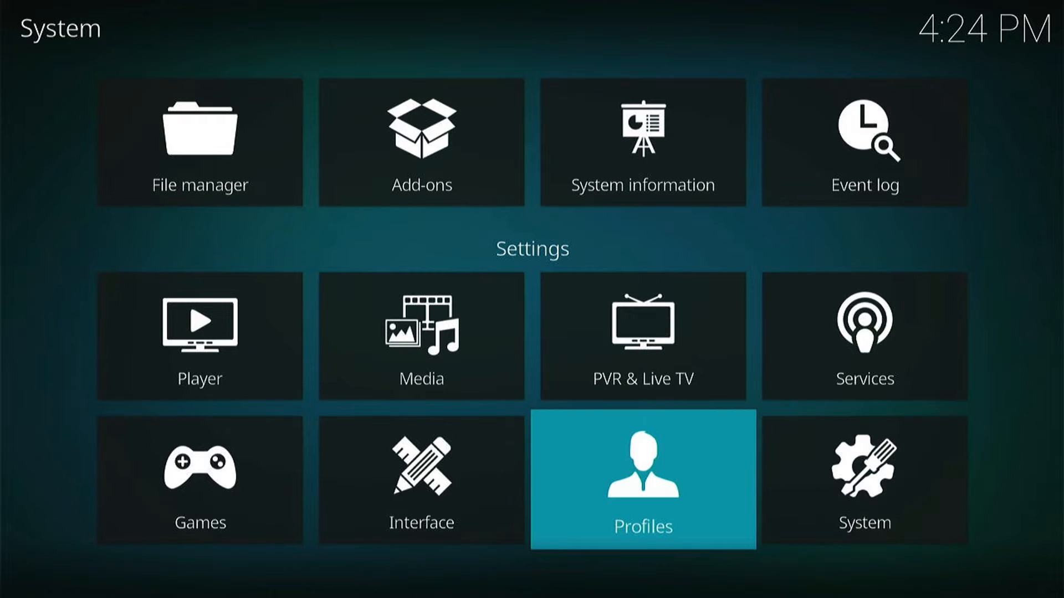
- View the skin list in Kodi's Interface settings, then exit to the Fire TV home
left_click(419, 481)
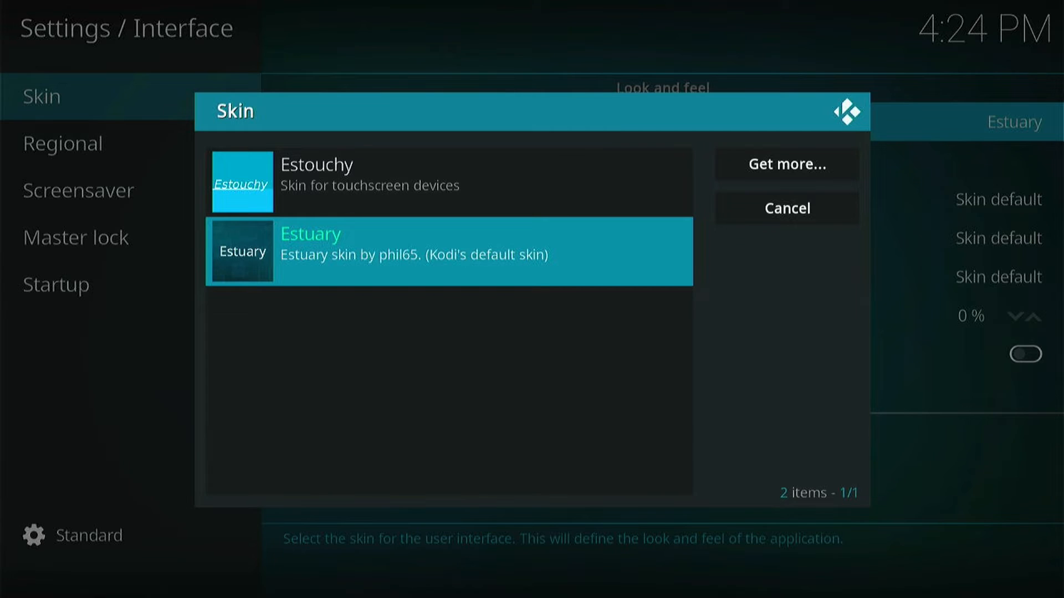
left_click(786, 208)
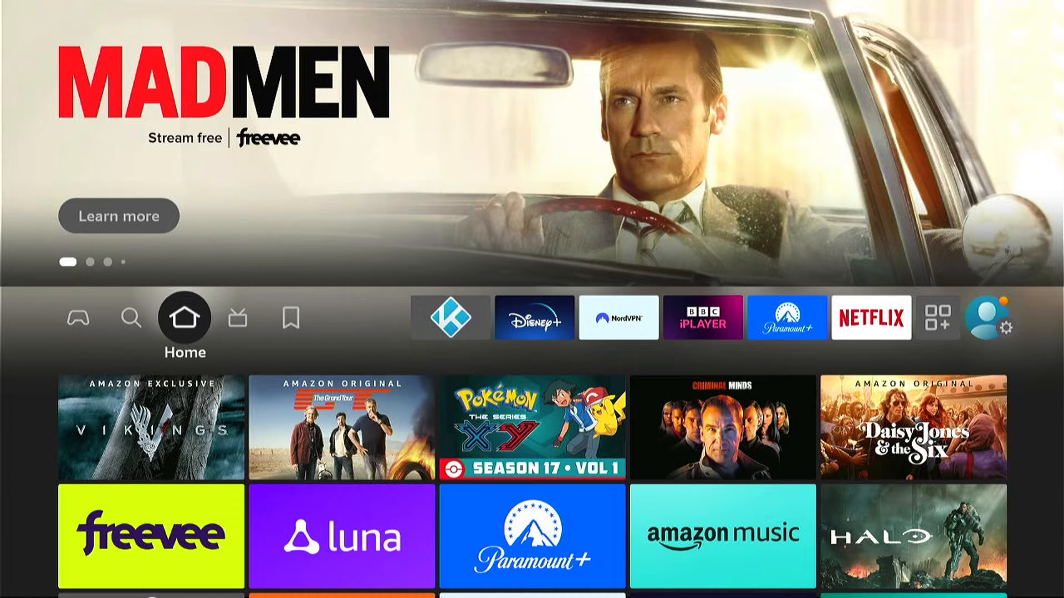
- Go through Apps & Channels to My Apps and launch Downloader
left_click(704, 317)
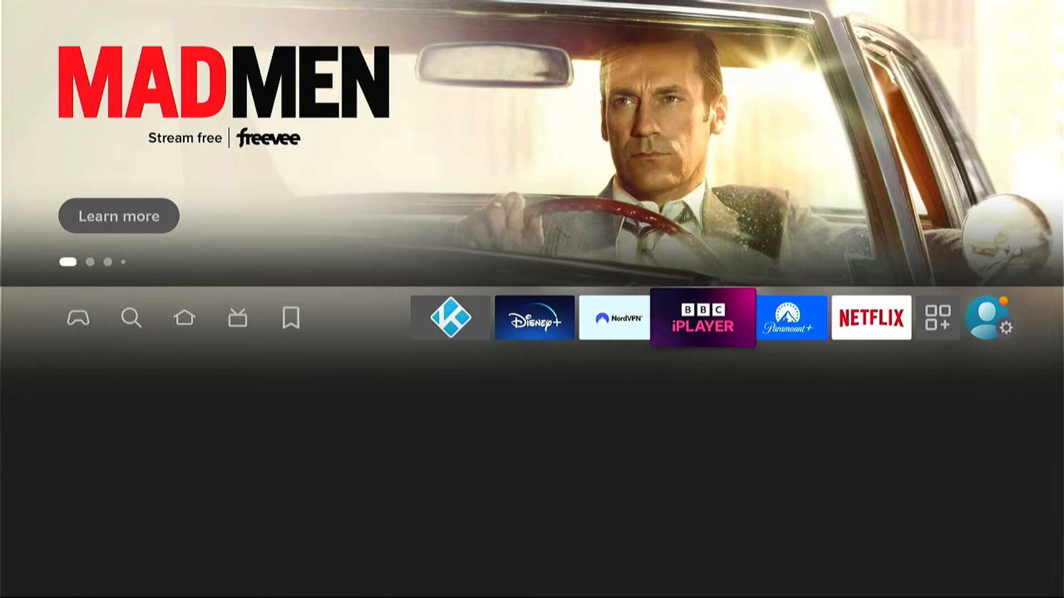
left_click(938, 318)
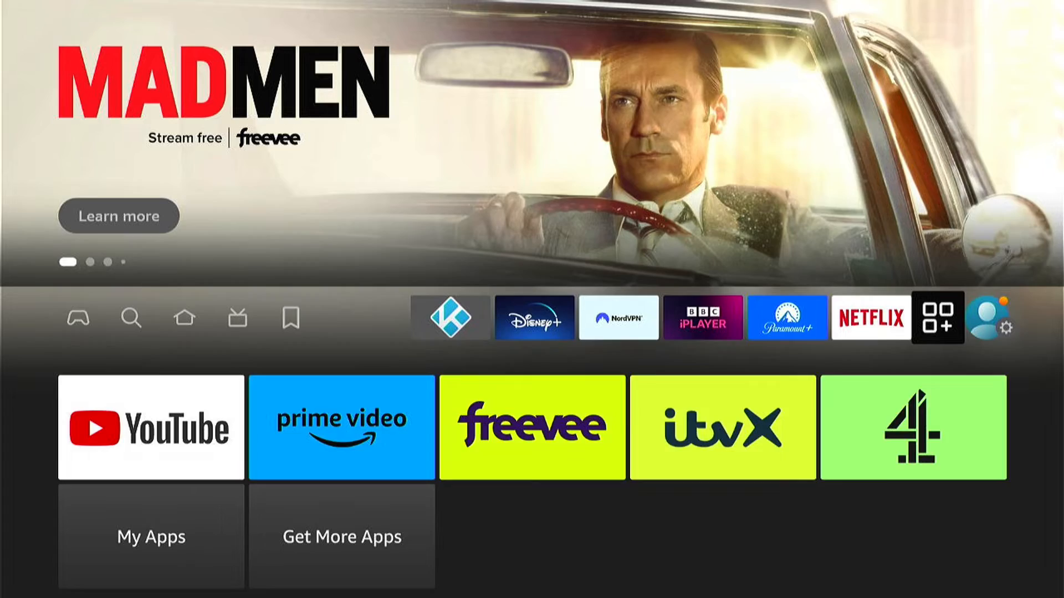
left_click(150, 535)
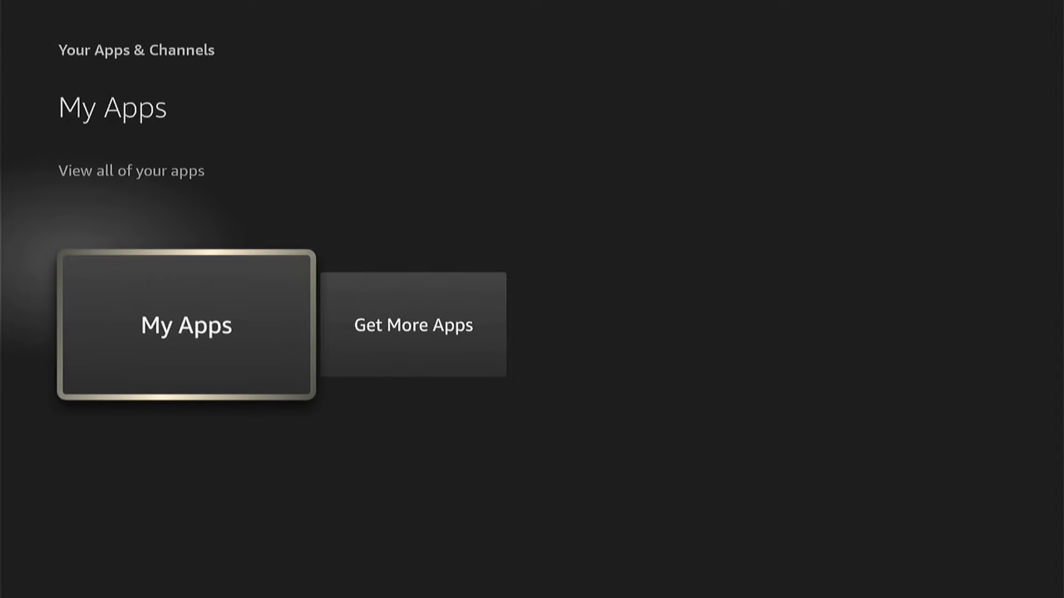
left_click(186, 324)
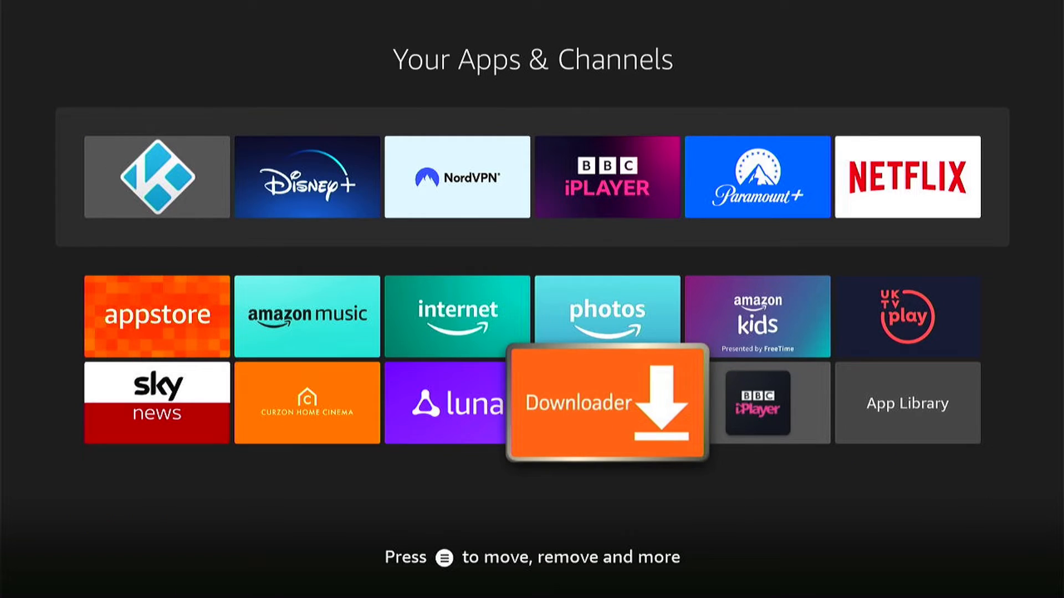
left_click(606, 402)
type("242")
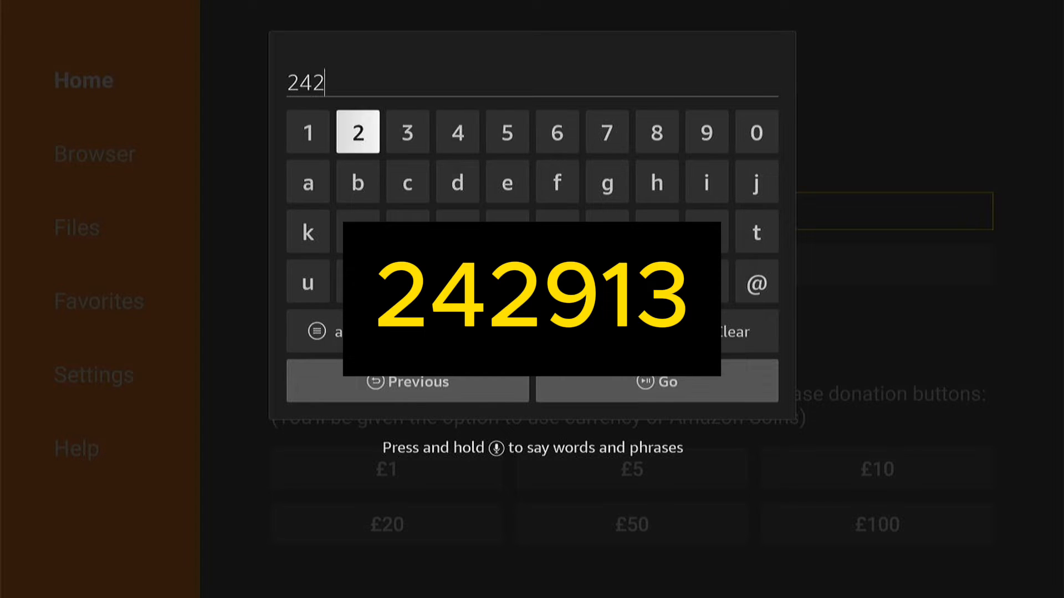
- Complete the code 242913 and load Kodi's Android downloads page
type("913")
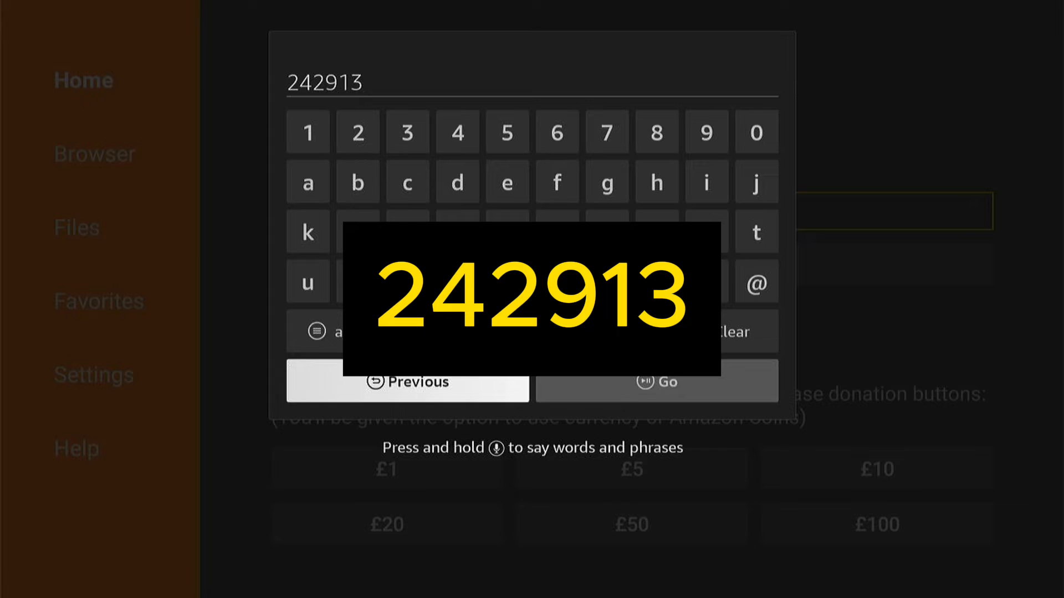
left_click(655, 381)
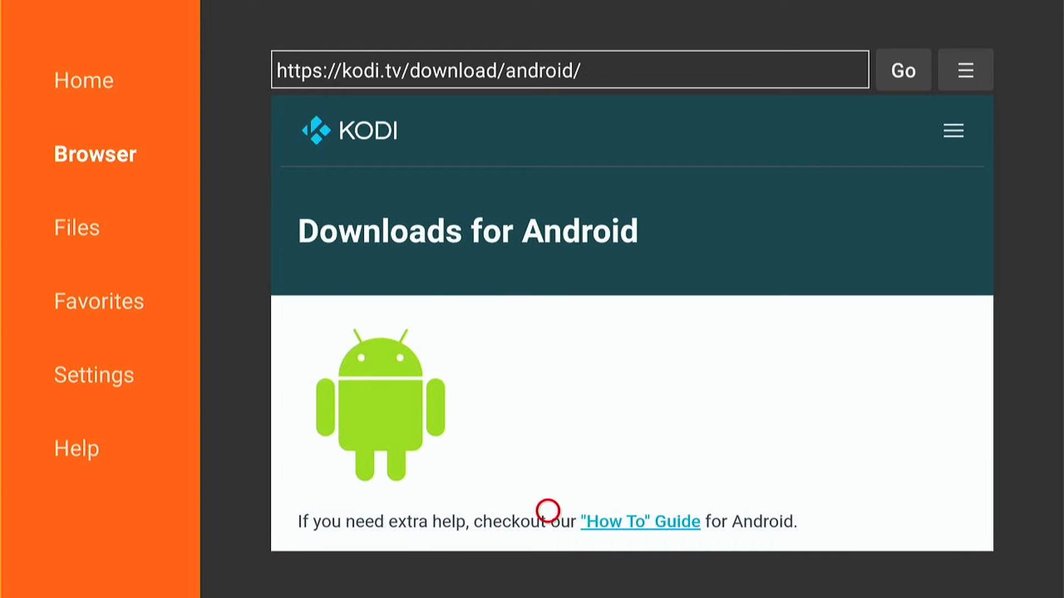
- Download the ARMV7A (32BIT) Kodi 20.4 APK and start its installation
scroll("down", 3)
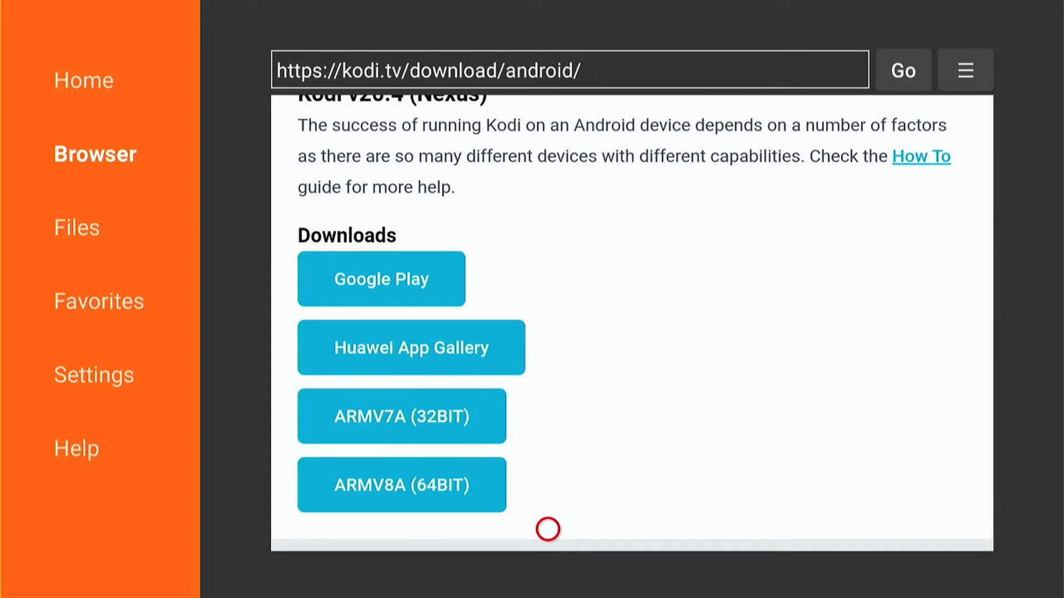
scroll("down", 3)
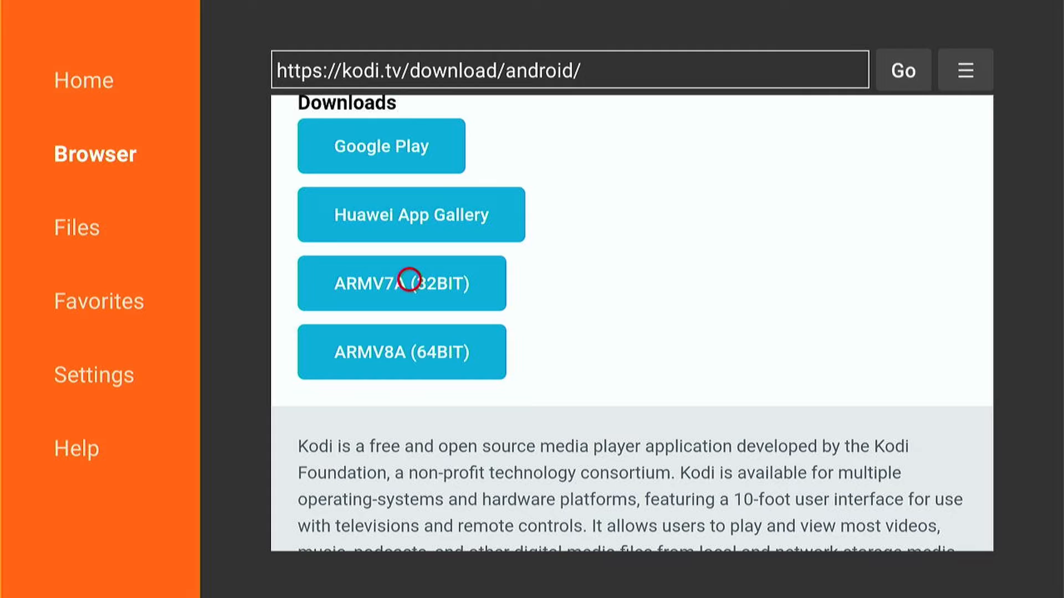
left_click(401, 283)
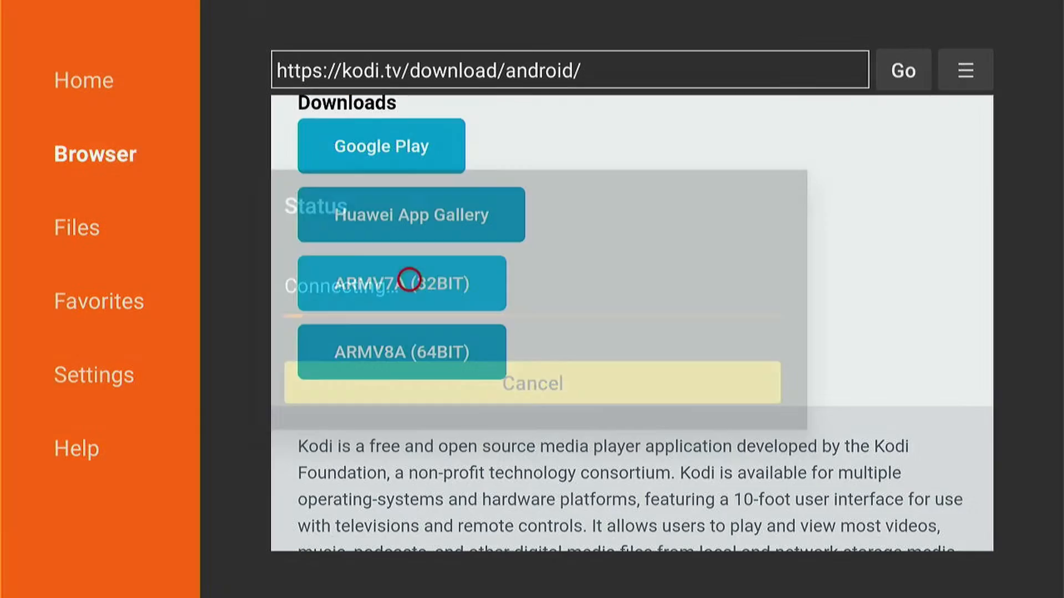
left_click(400, 283)
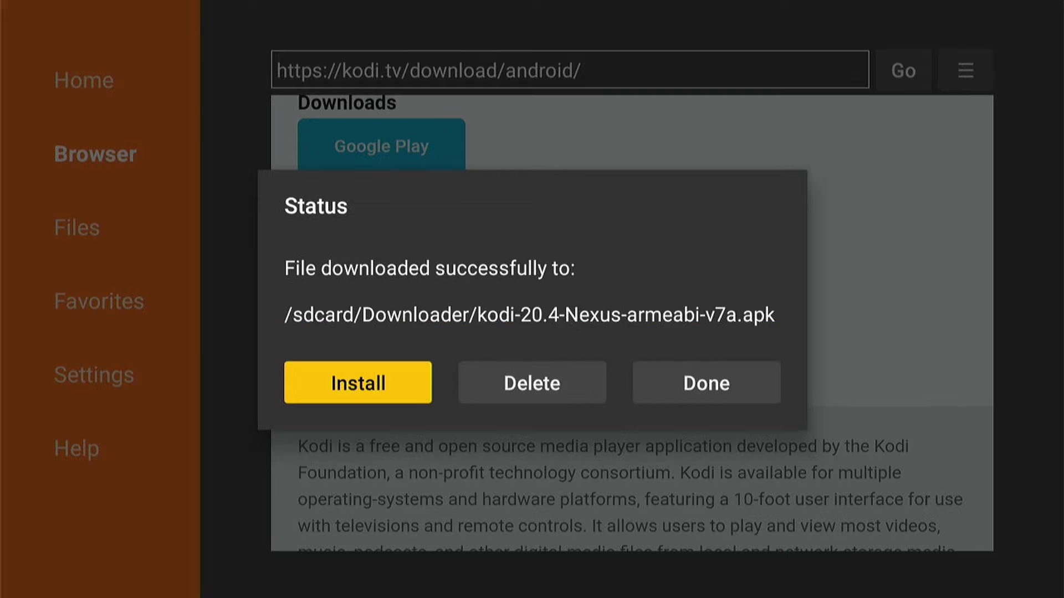
left_click(358, 383)
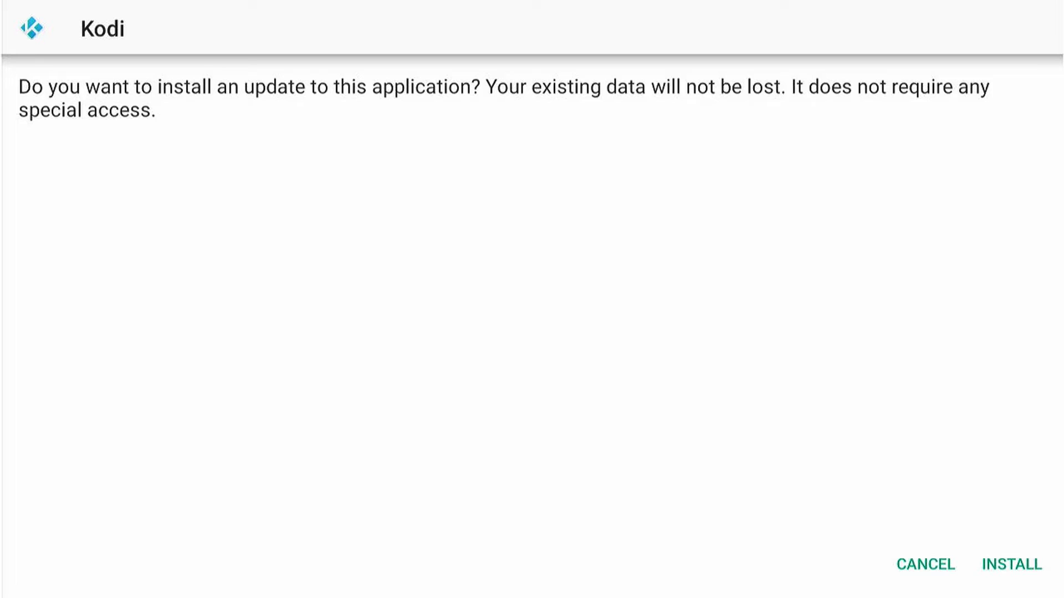
- Install the Kodi 20.4 update, then delete the downloaded APK in Downloader
left_click(1010, 564)
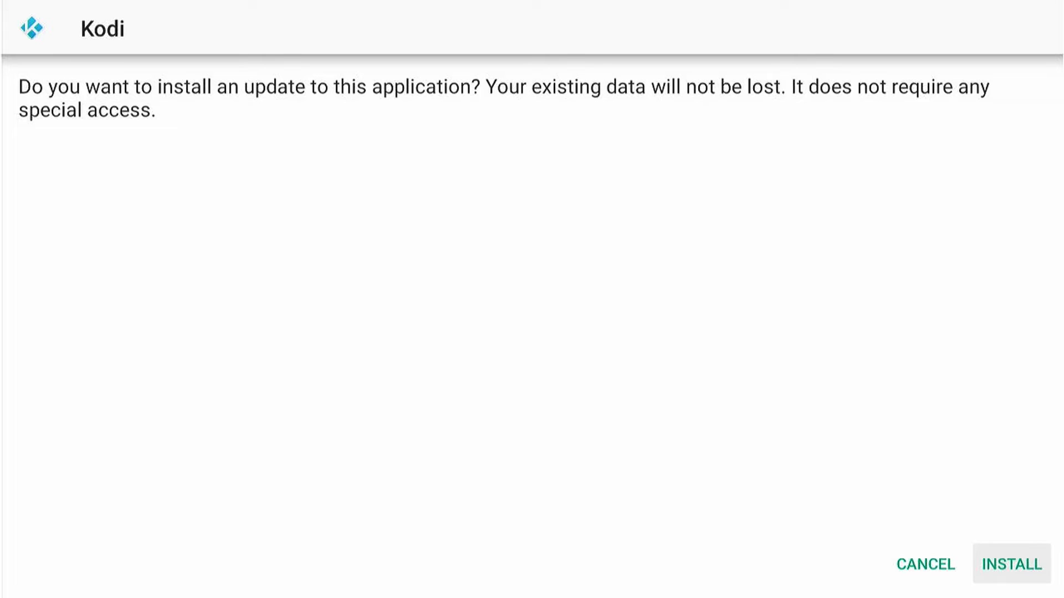
left_click(1010, 564)
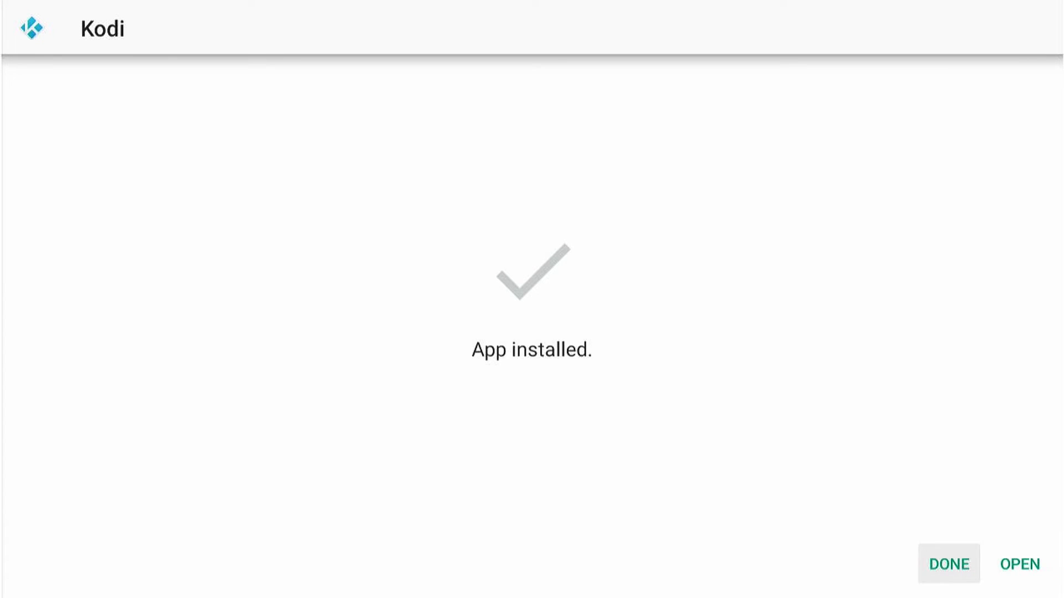
left_click(948, 564)
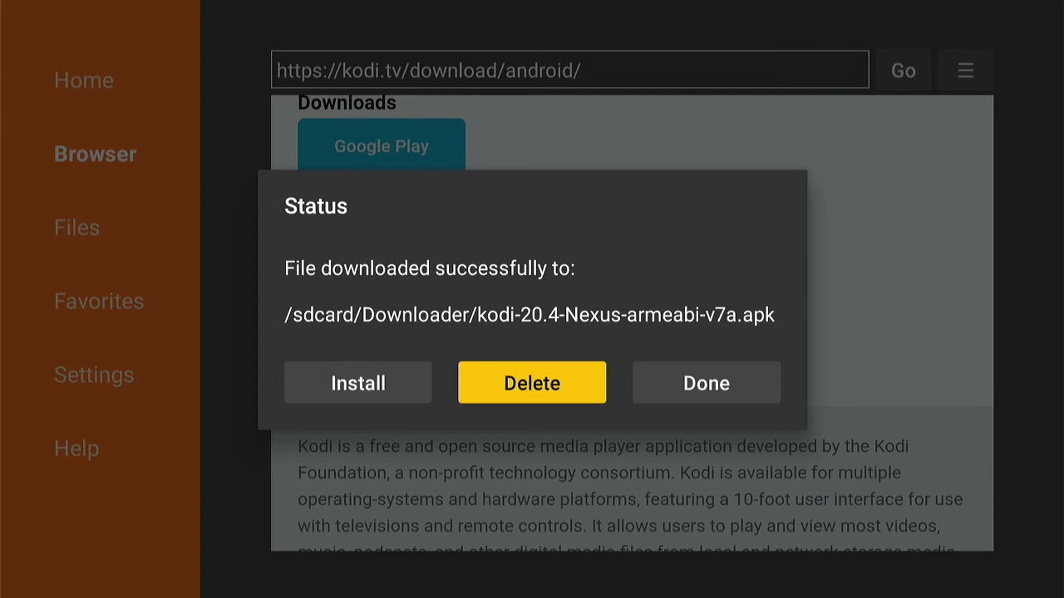
left_click(531, 383)
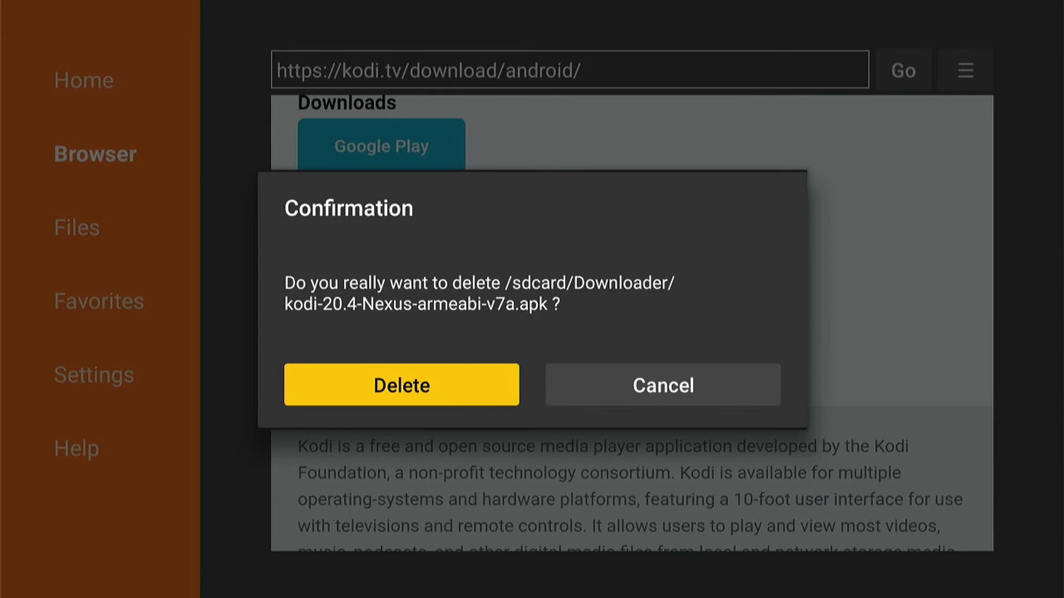
left_click(400, 385)
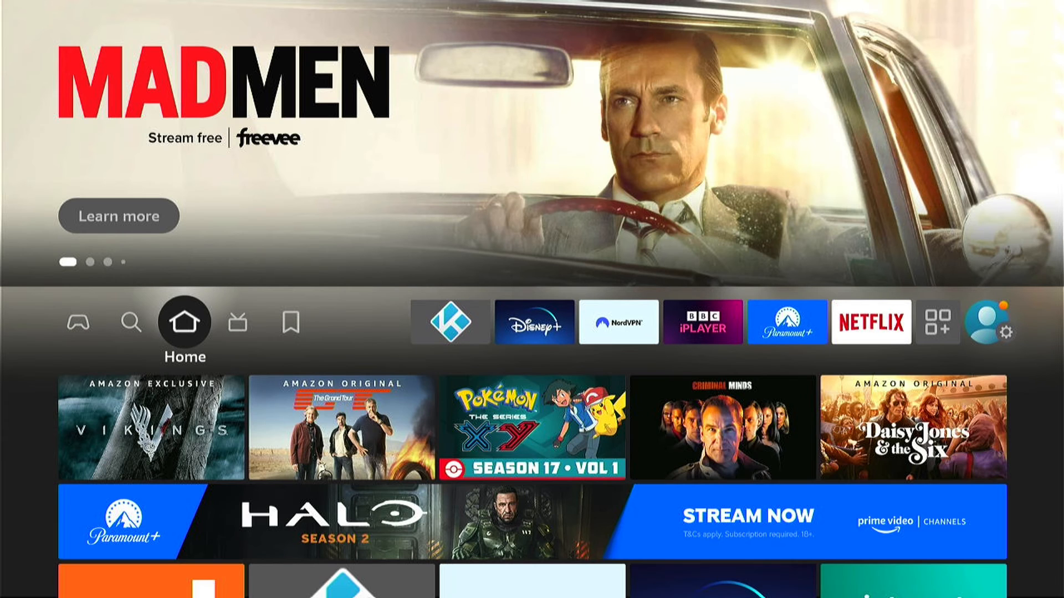
- Launch the updated Kodi from its tile on the Fire TV home row
left_click(449, 323)
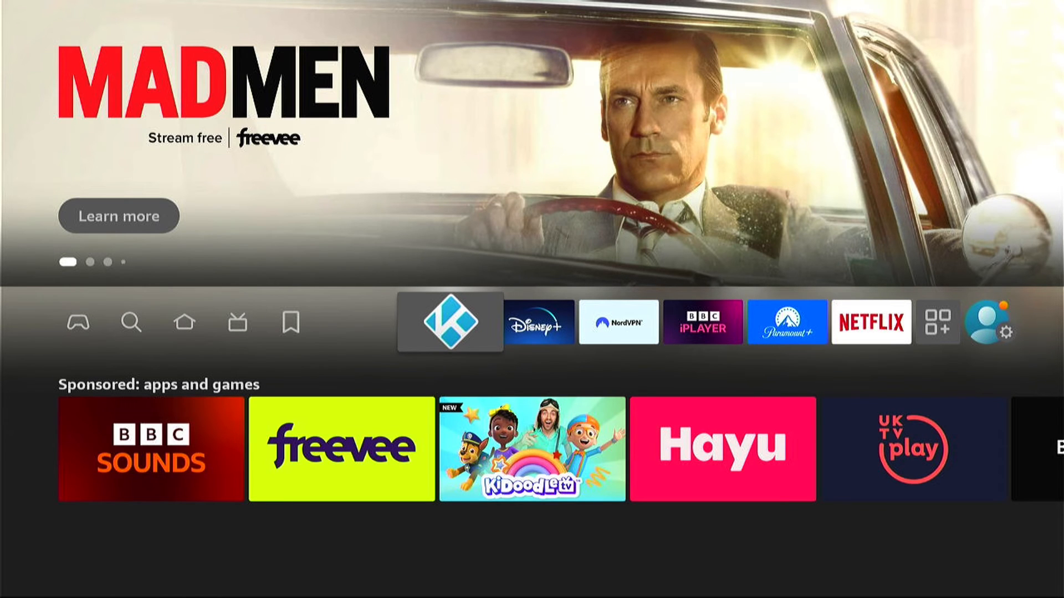
left_click(448, 322)
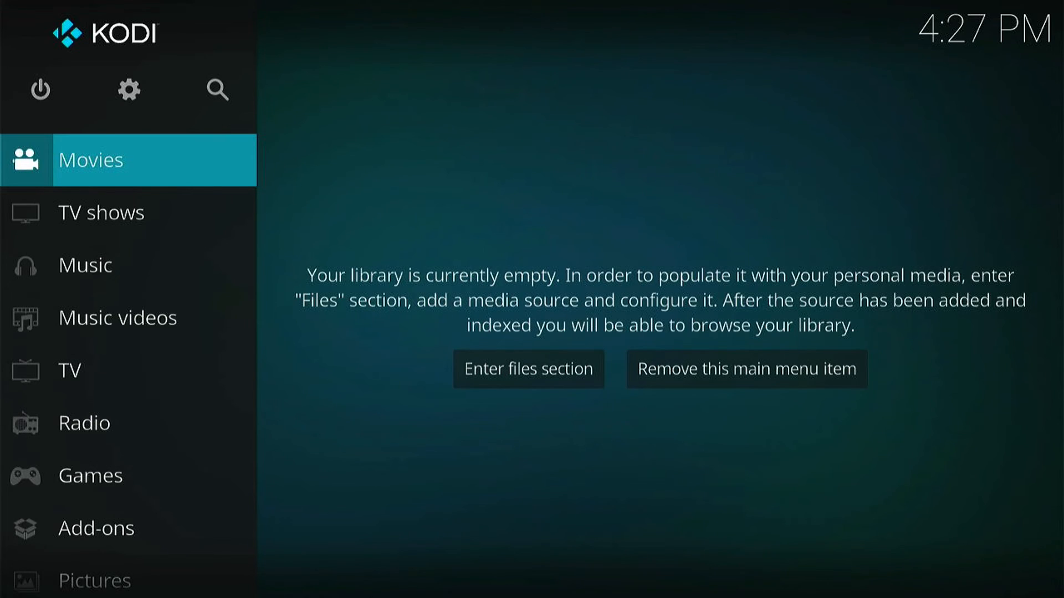
- Open Settings > System information to see the Summary showing build 20.4
left_click(128, 90)
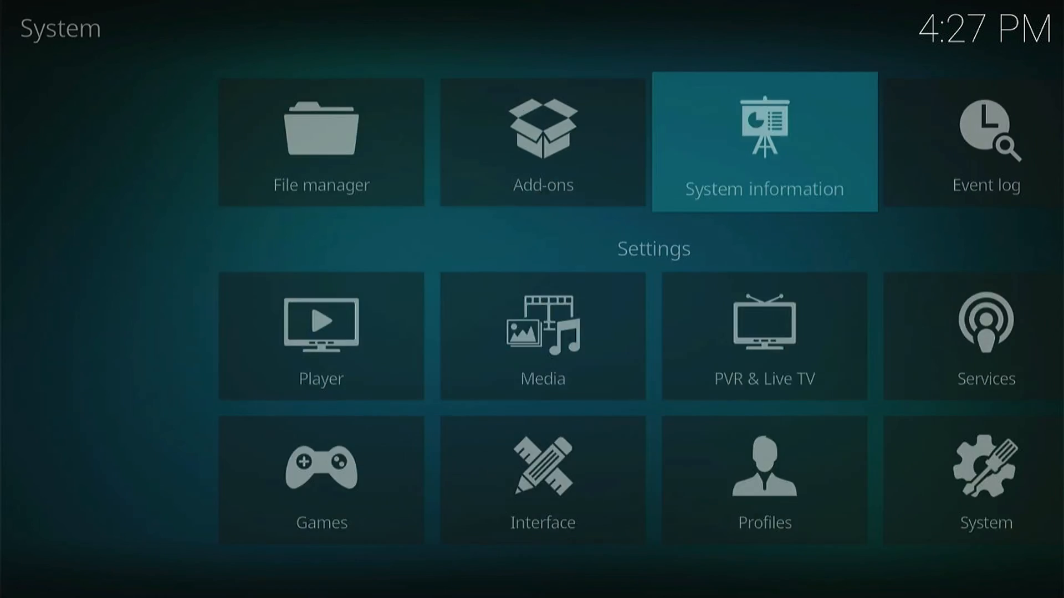
left_click(762, 142)
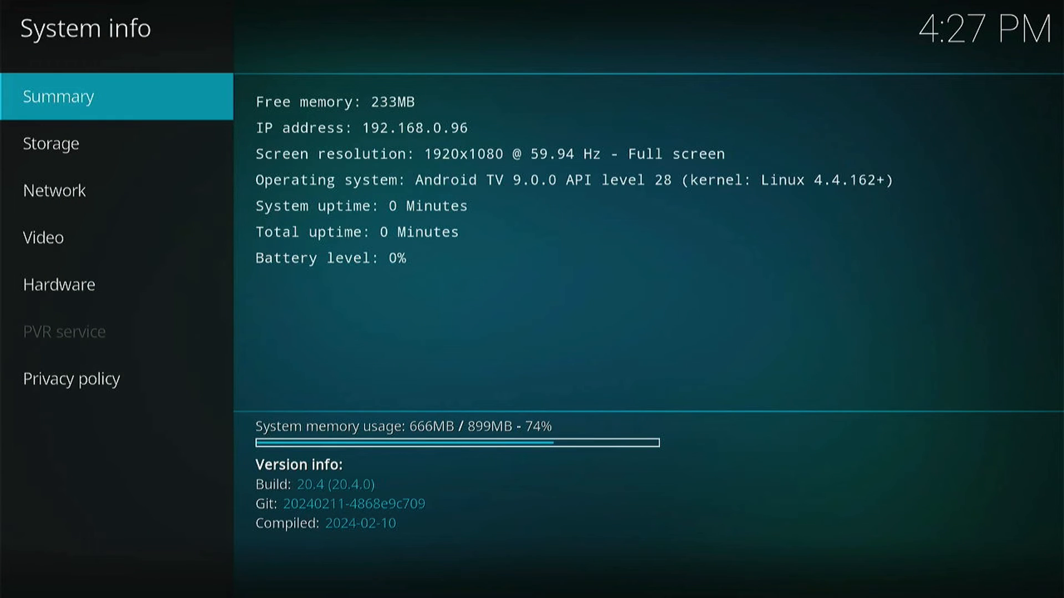